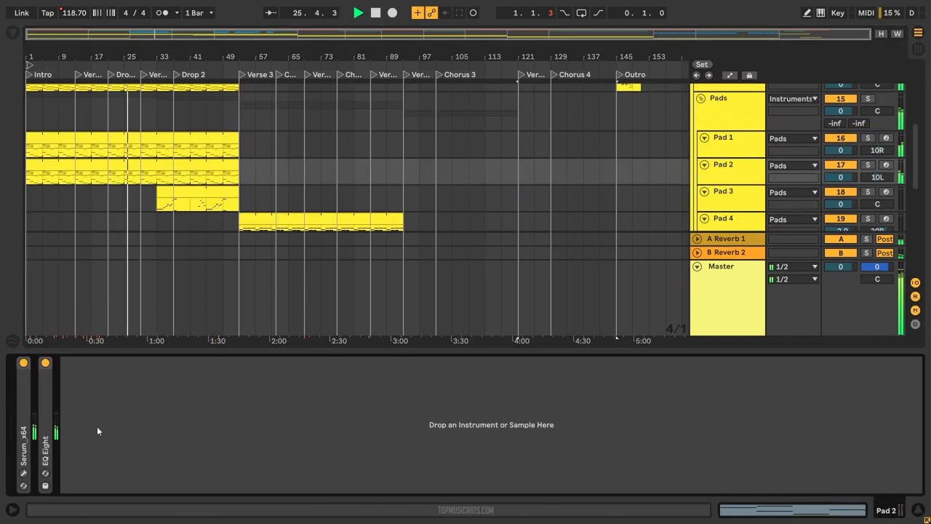
Inspect the Serum pad patch on Pad 2, then the one on Pad 1.
click(44, 444)
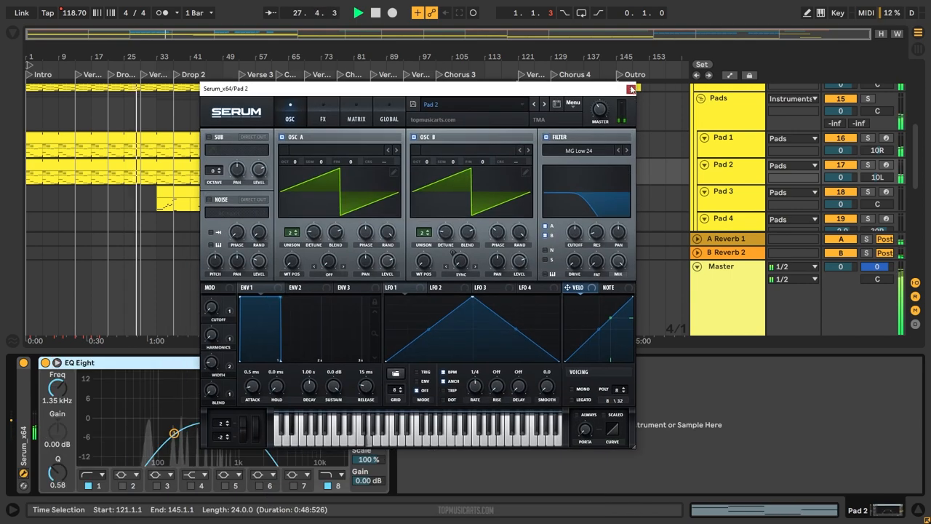
click(631, 88)
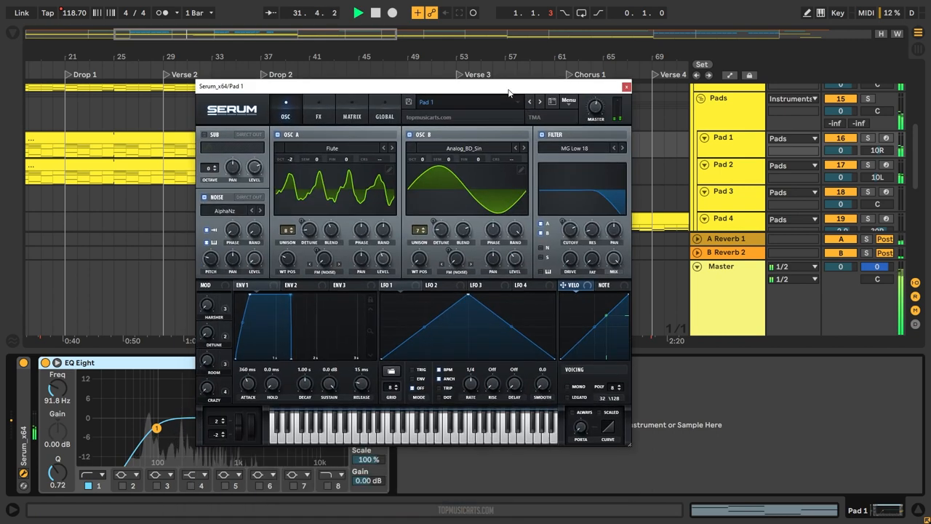
click(626, 87)
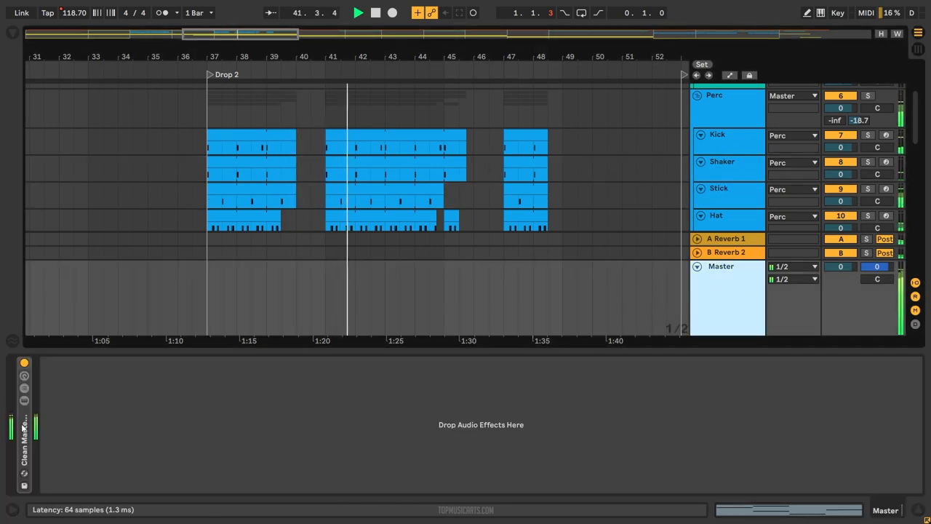
View the drum group's Multiband Compression, EQ Eight and OTT chain, then the Strings EQ/utility and Pad 1's EQ.
click(720, 265)
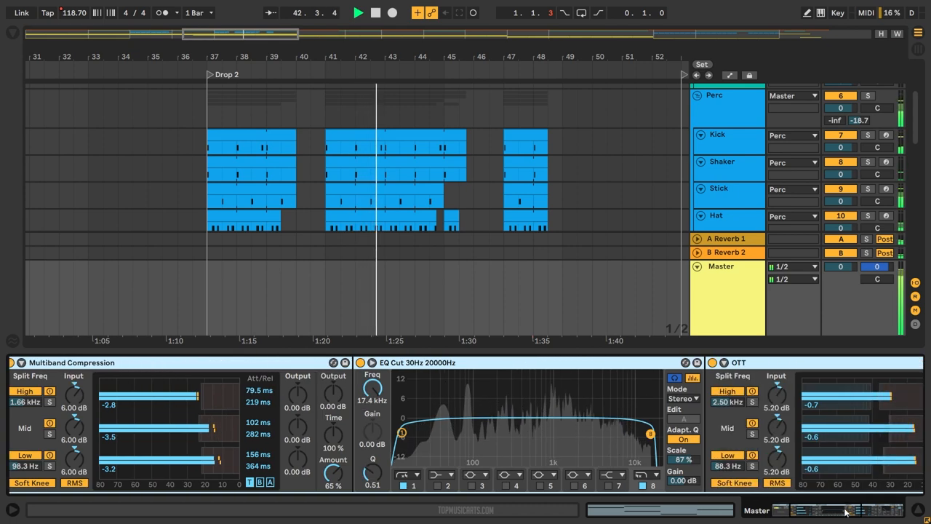
click(726, 252)
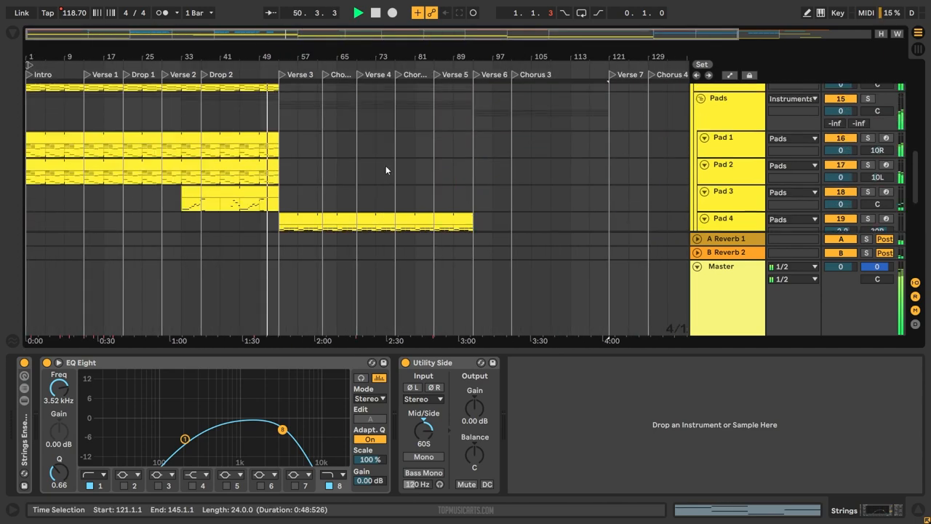
click(727, 138)
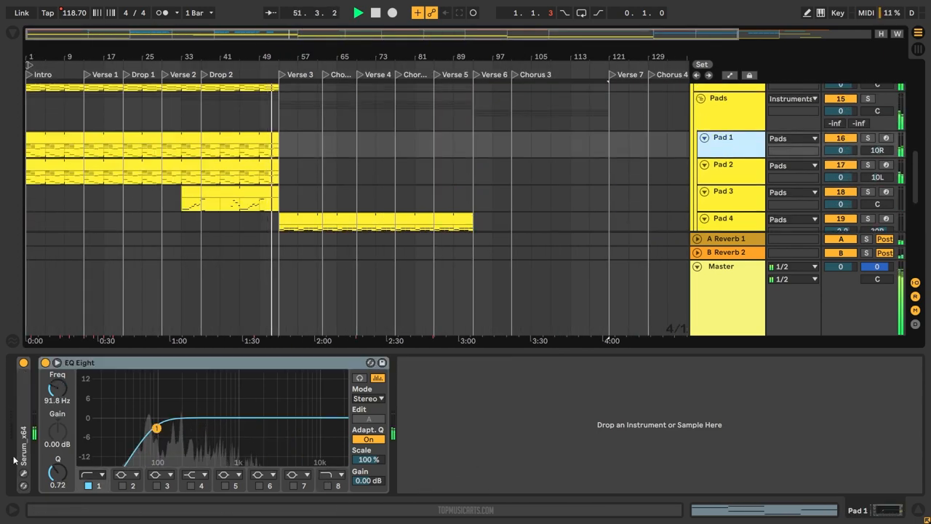